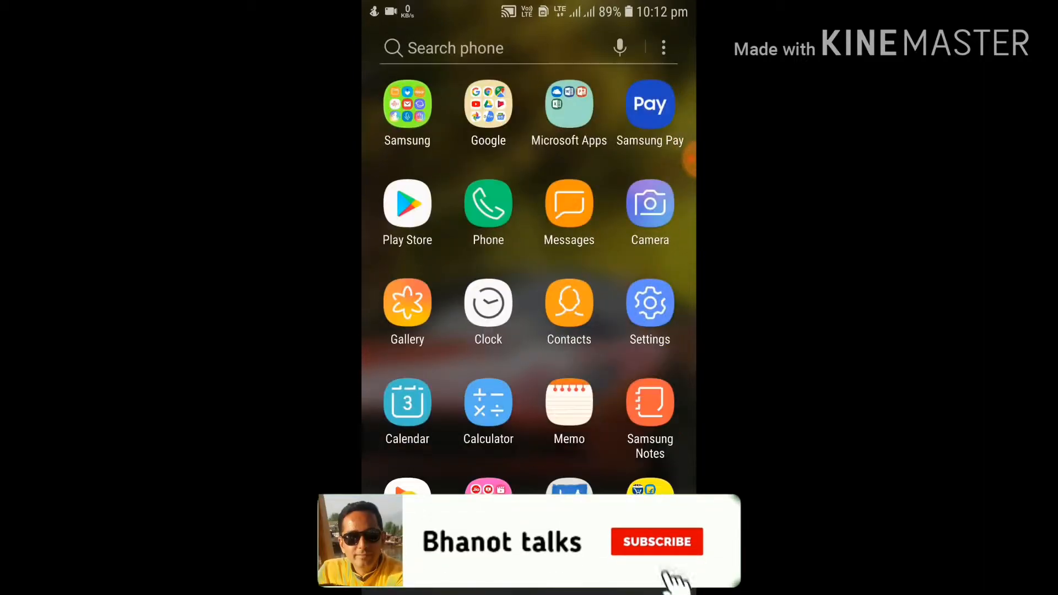
- Open the Google apps folder, showing Chrome, Maps, YouTube and Google Pay
left_click(488, 104)
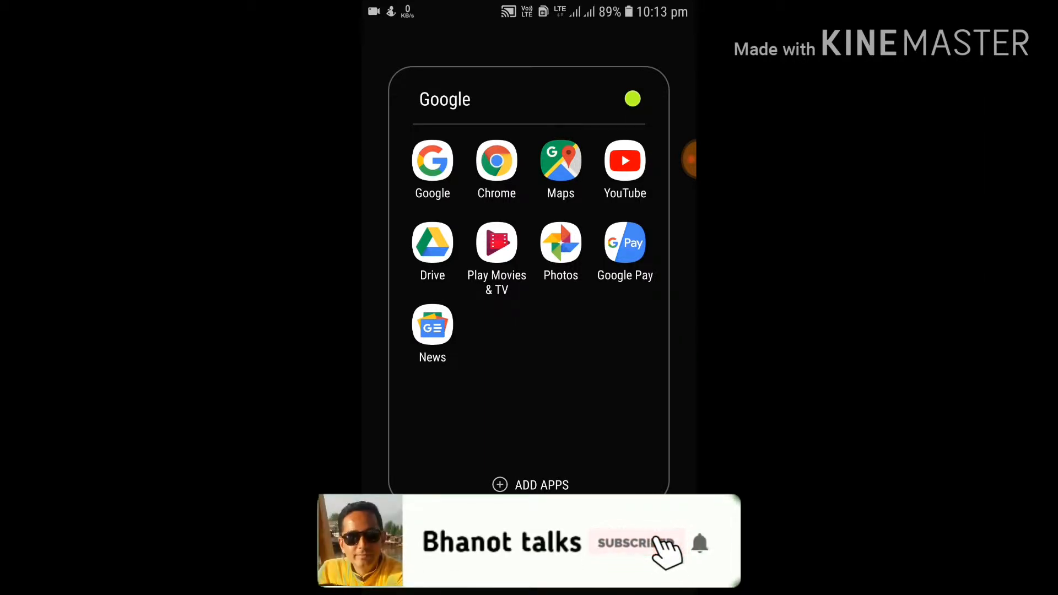
left_click(634, 544)
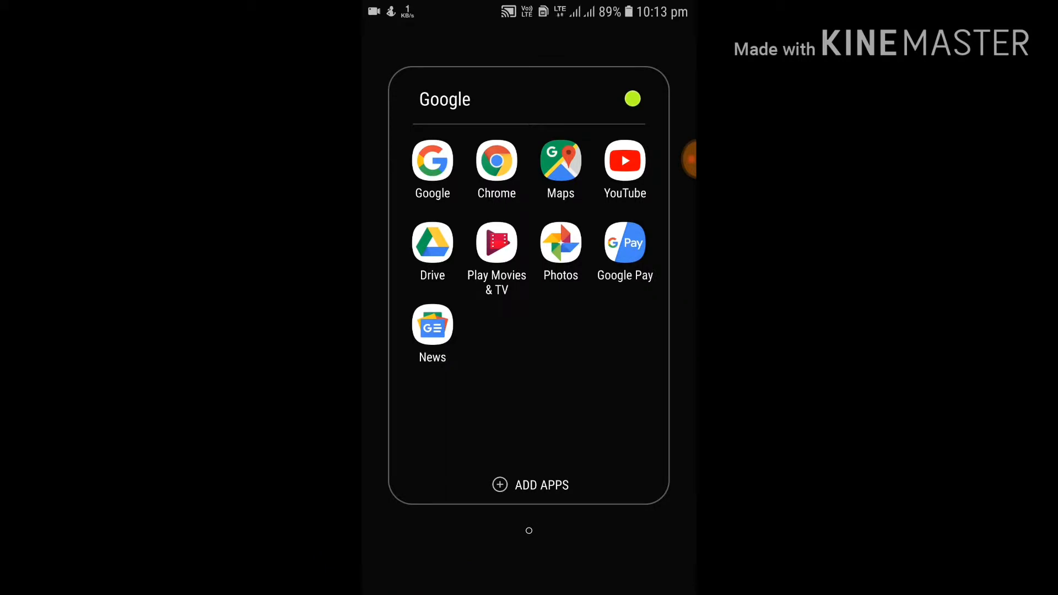
- Launch Maps from the Google folder, return home, and relaunch it to show Gokul Nagar
left_click(560, 160)
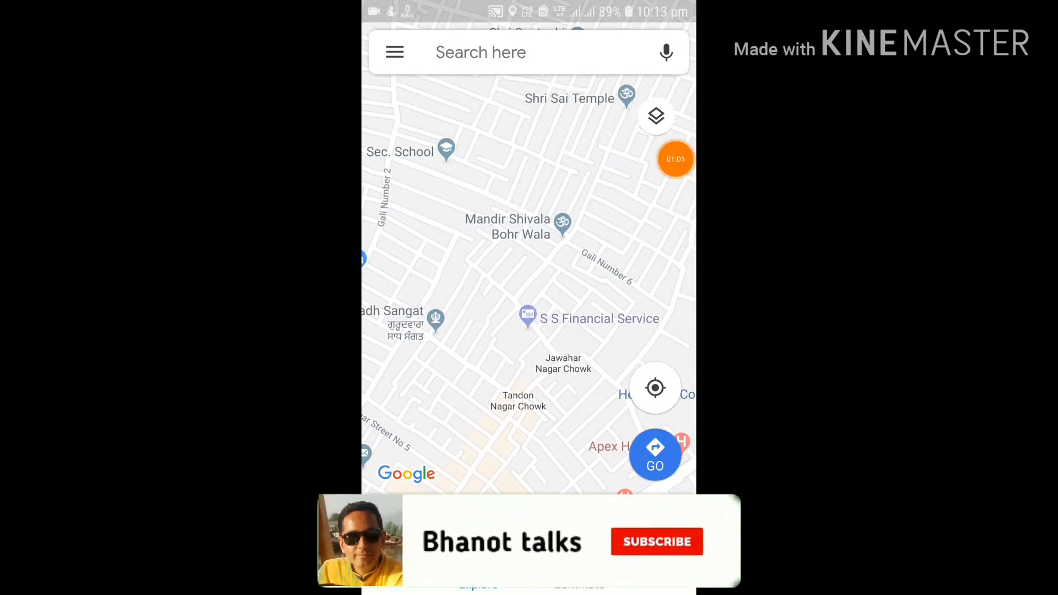
left_click(655, 542)
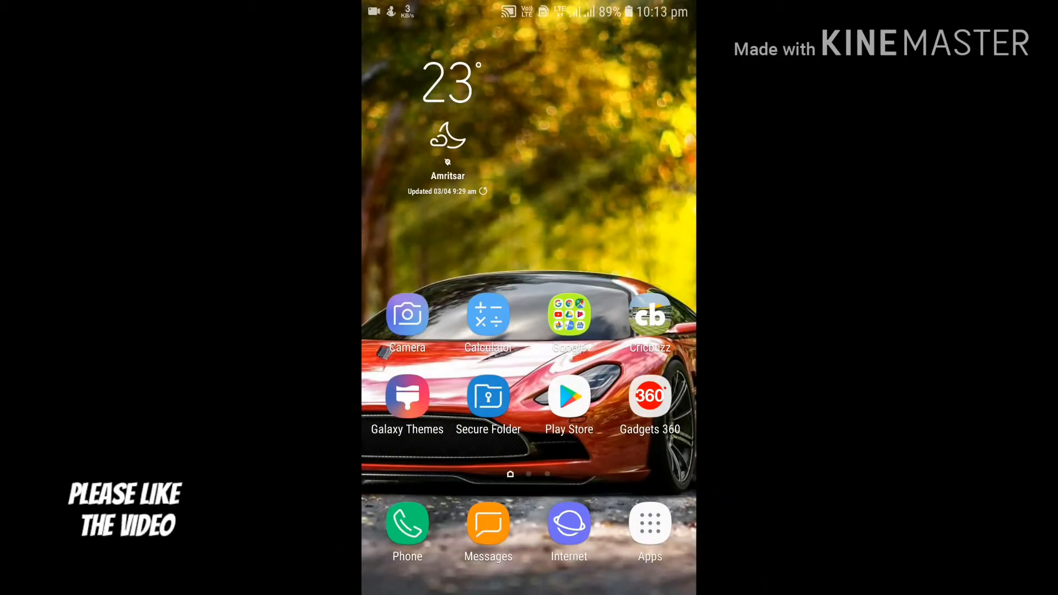
left_click(569, 313)
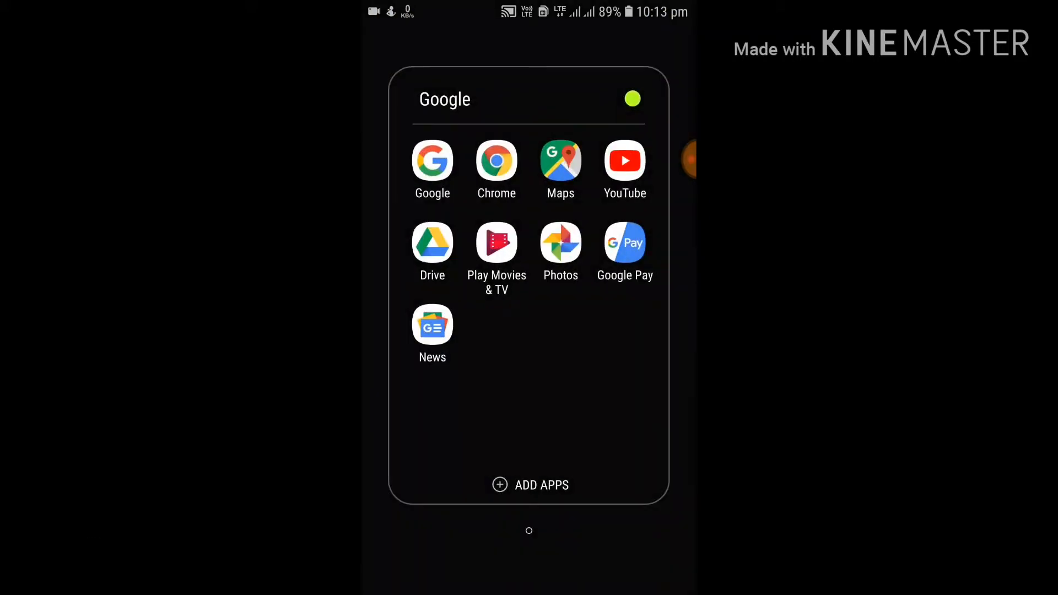
left_click(560, 160)
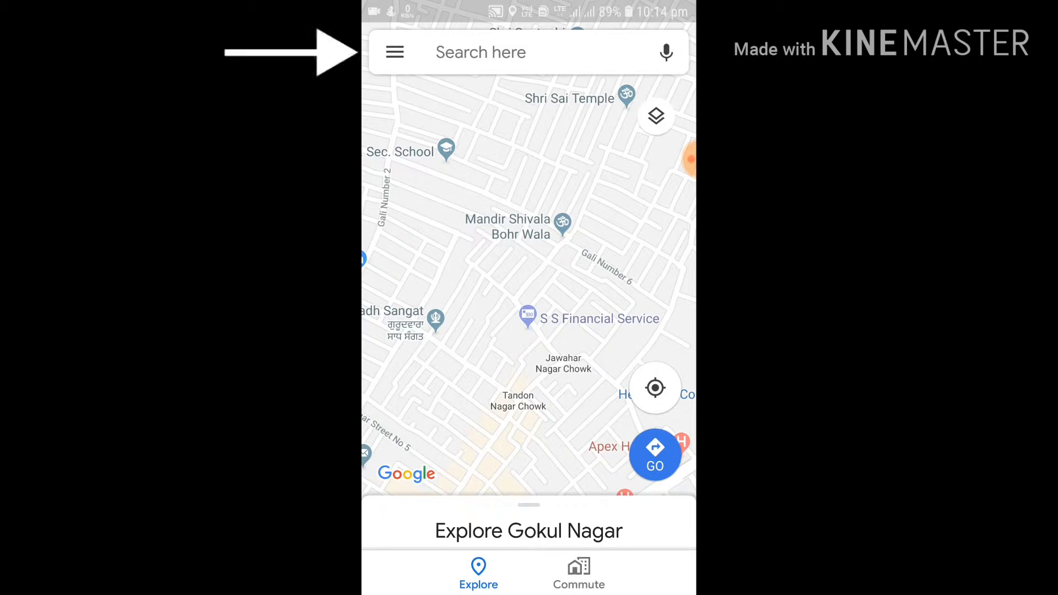
- Choose Add a missing place from the main Maps menu
left_click(394, 52)
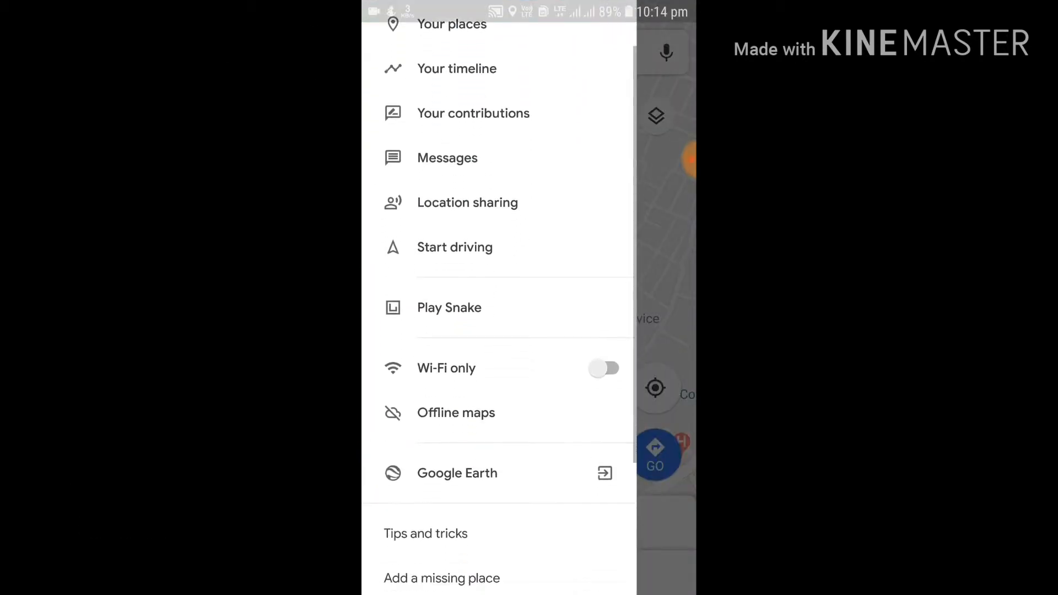
scroll("down", 3)
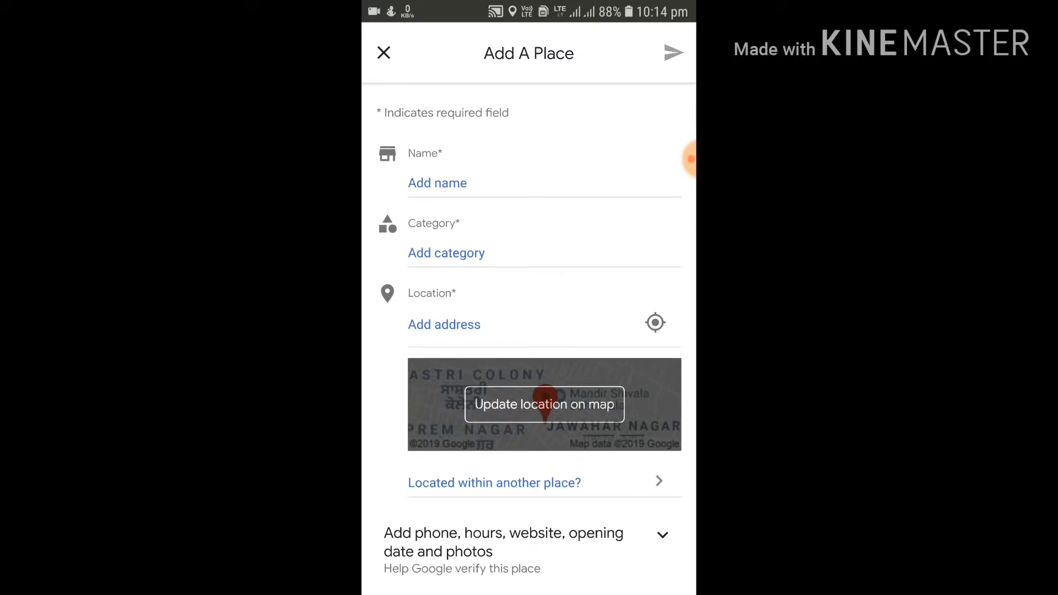
- Browse category suggestions like Restaurant, School and Cafe, leaving Category empty
scroll("up", 3)
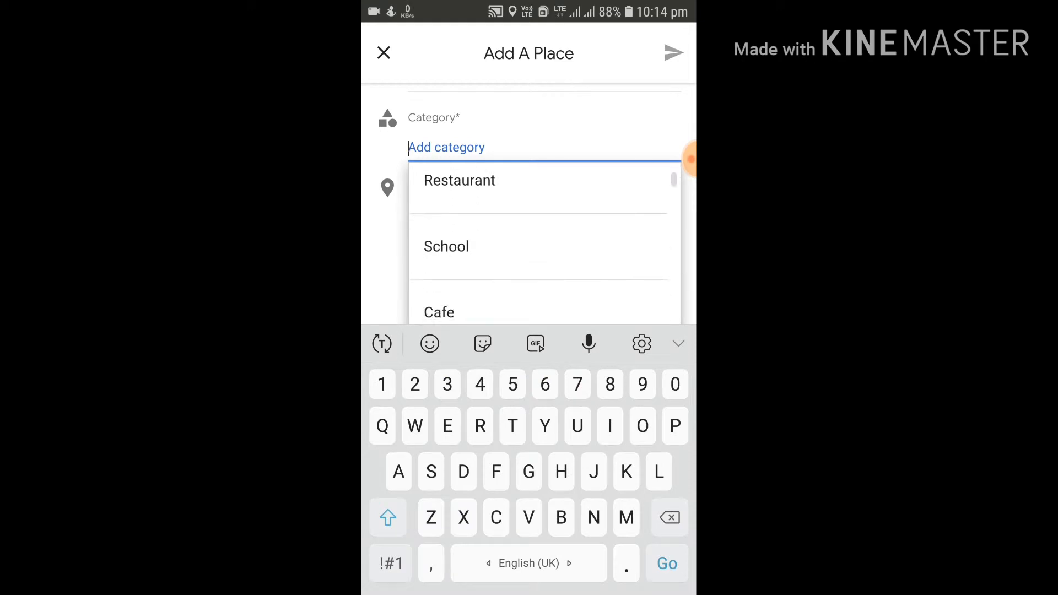
scroll("down", 3)
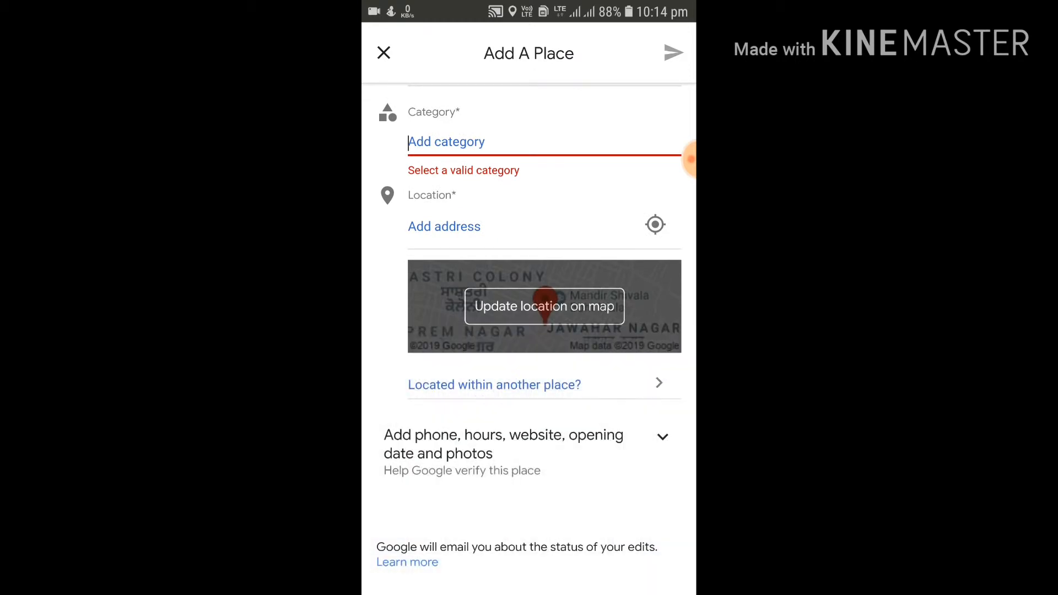
left_click(444, 226)
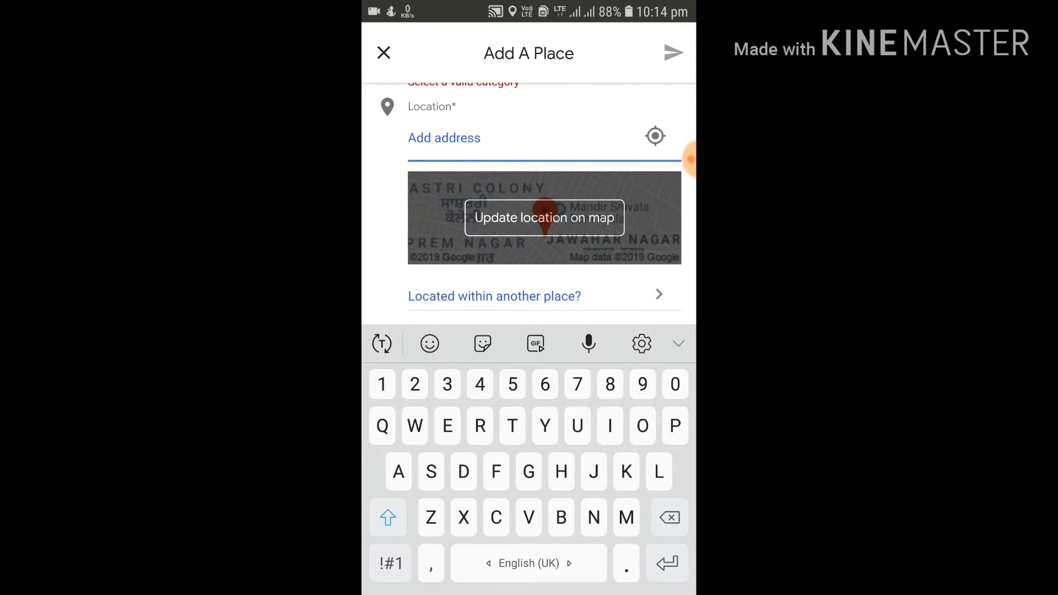
left_click(444, 138)
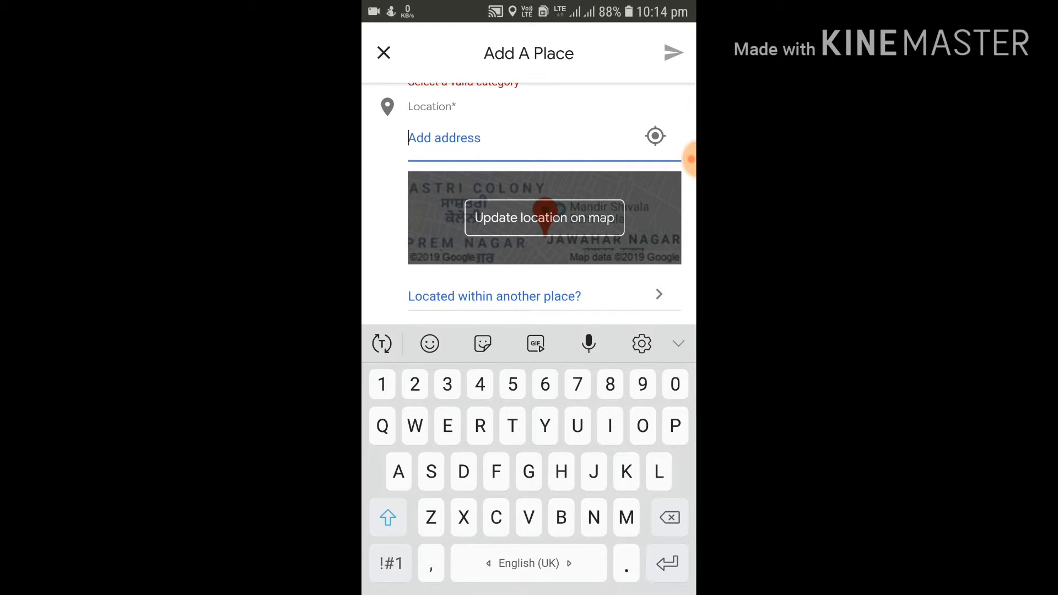
left_click(544, 217)
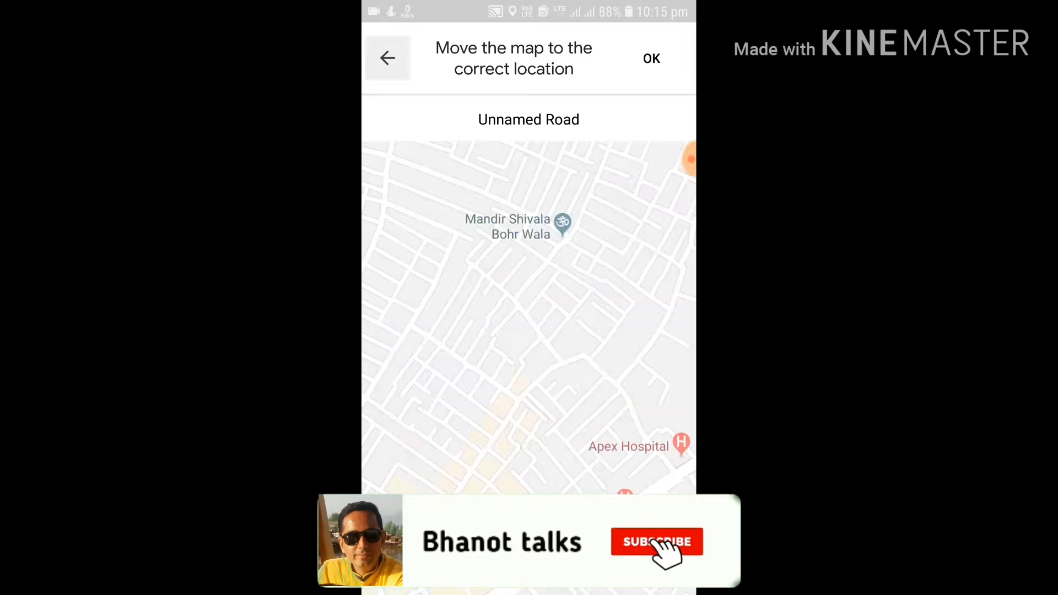
left_click(651, 58)
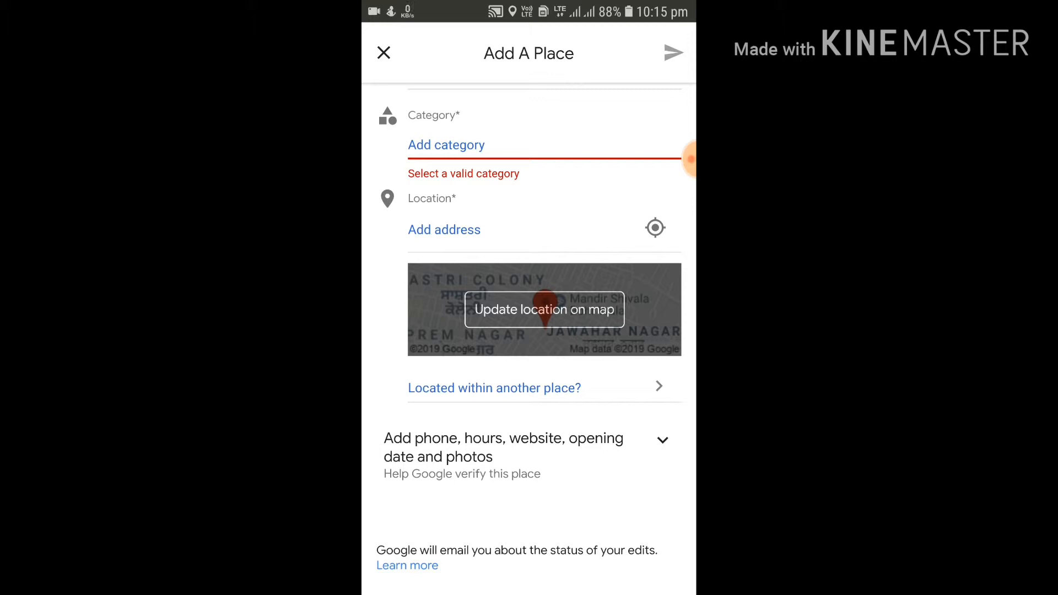
scroll("down", 3)
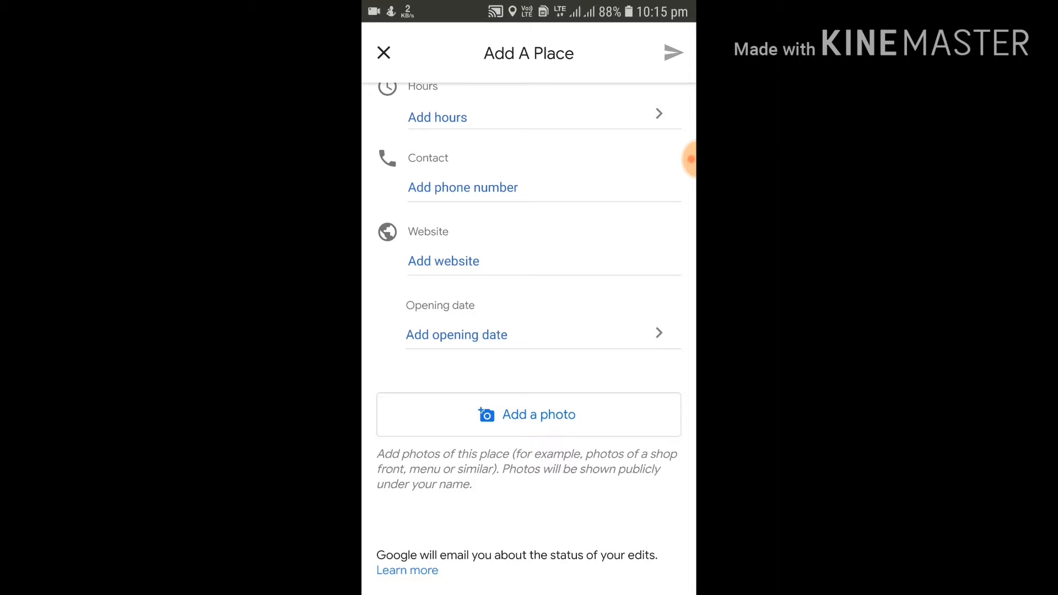
left_click(456, 334)
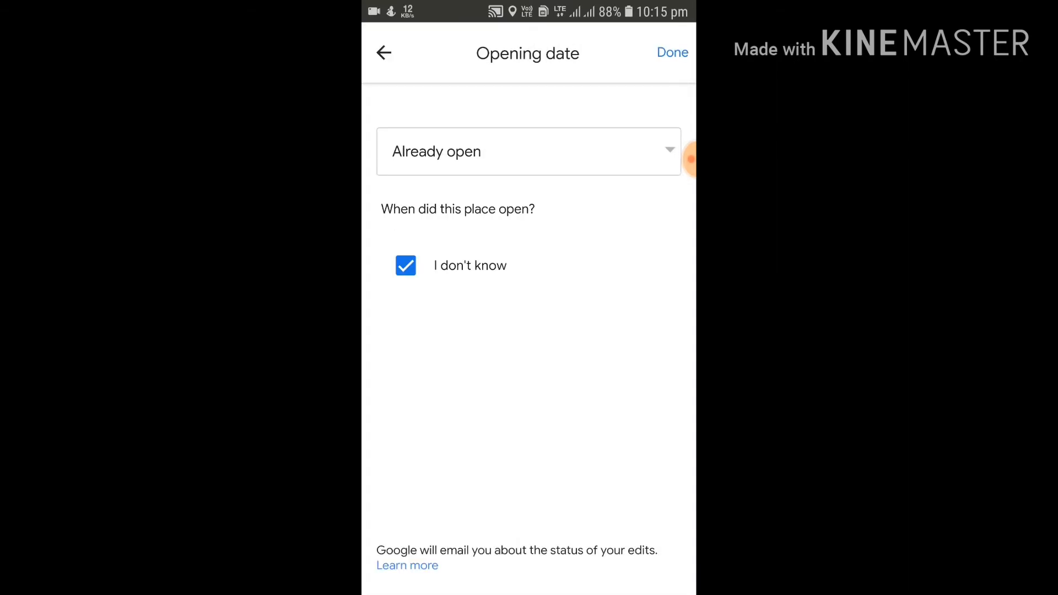
left_click(671, 53)
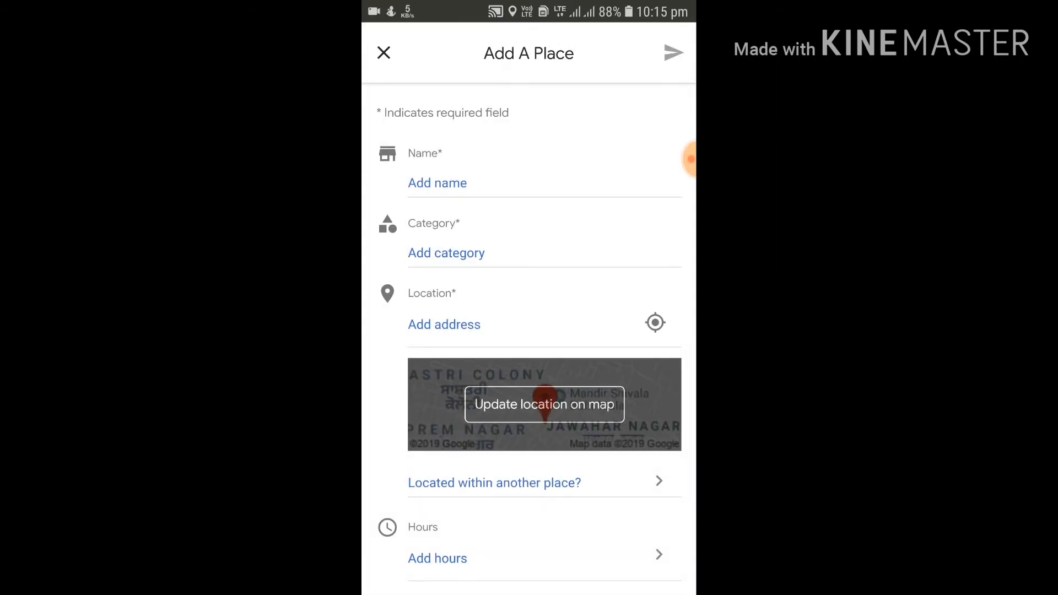
scroll("down", 3)
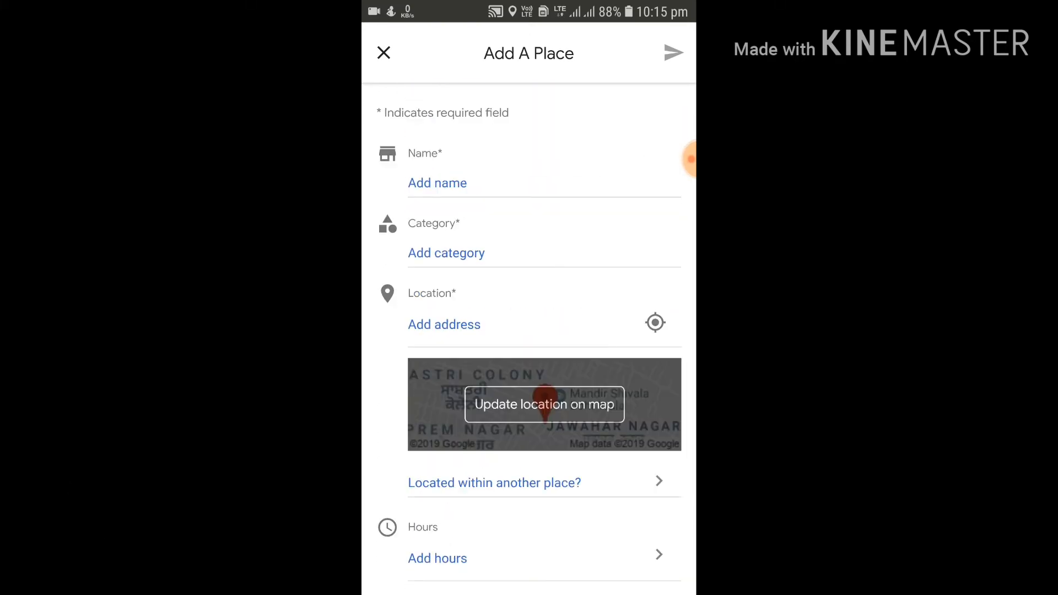
scroll("down", 3)
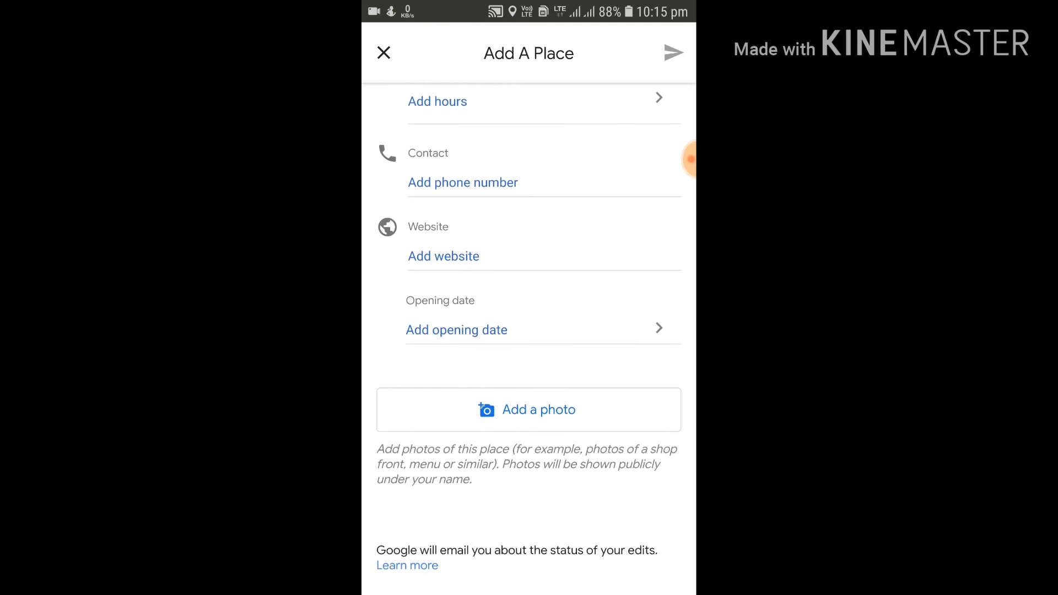
scroll("up", 3)
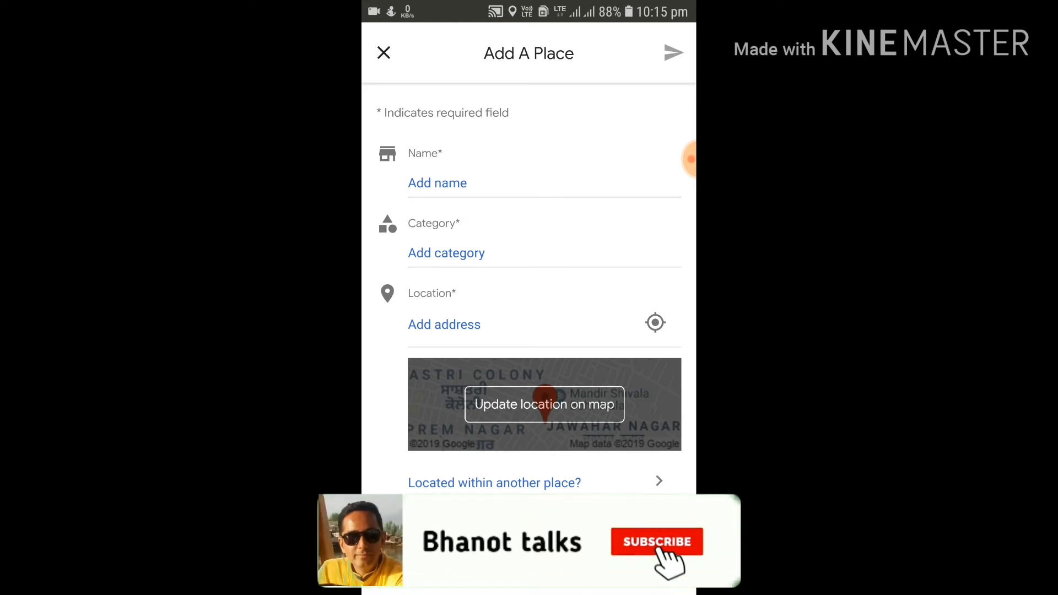
scroll("down", 3)
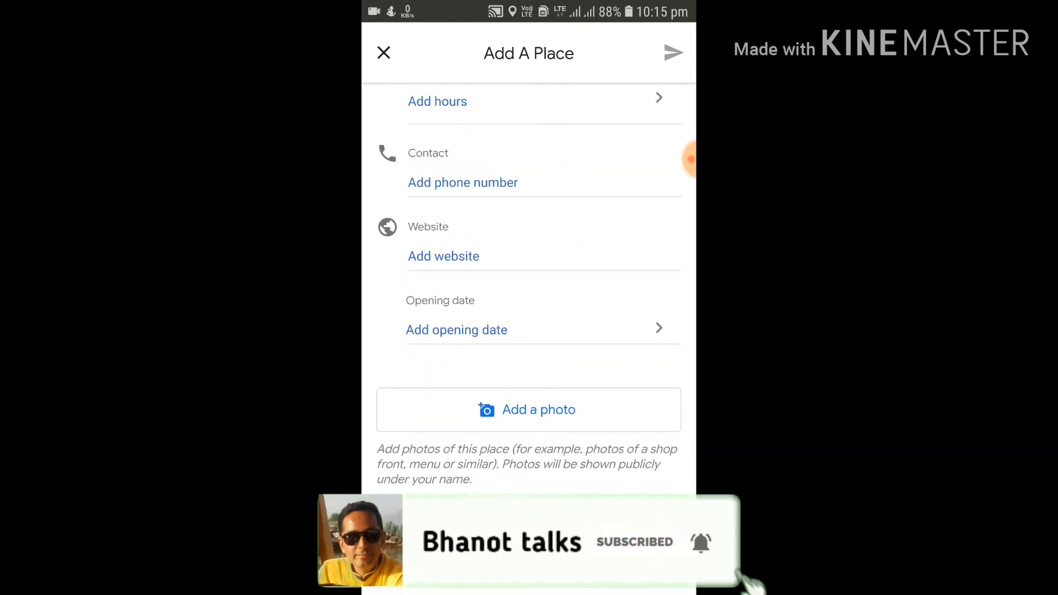
scroll("down", 3)
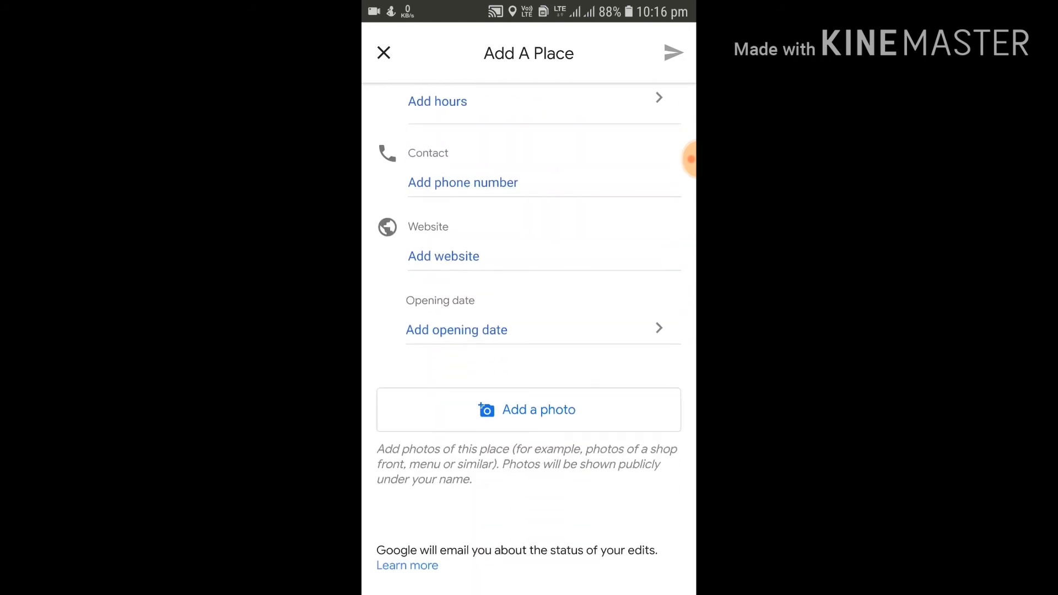
scroll("up", 3)
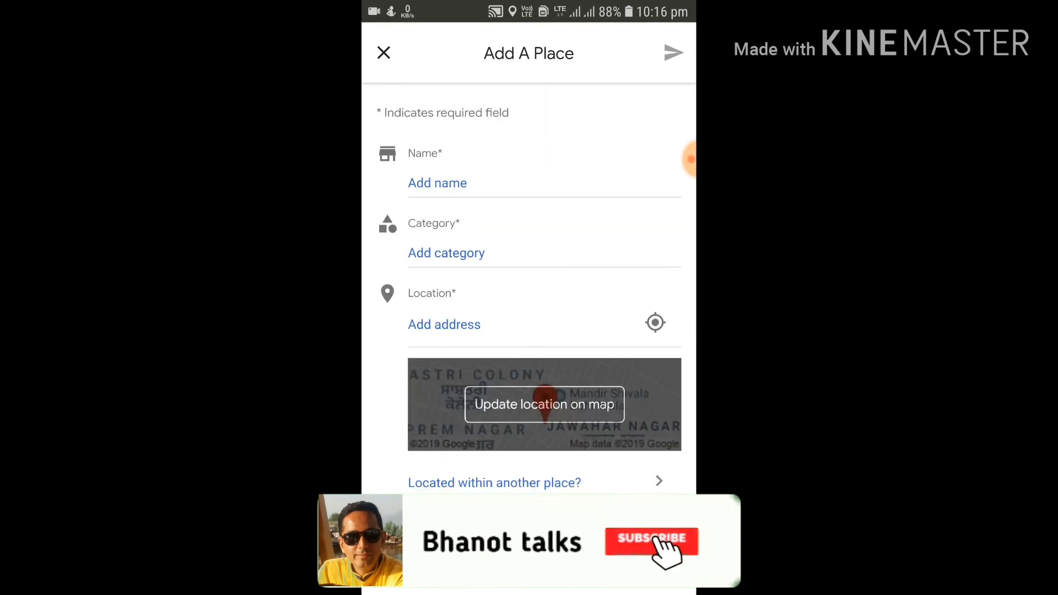
left_click(650, 540)
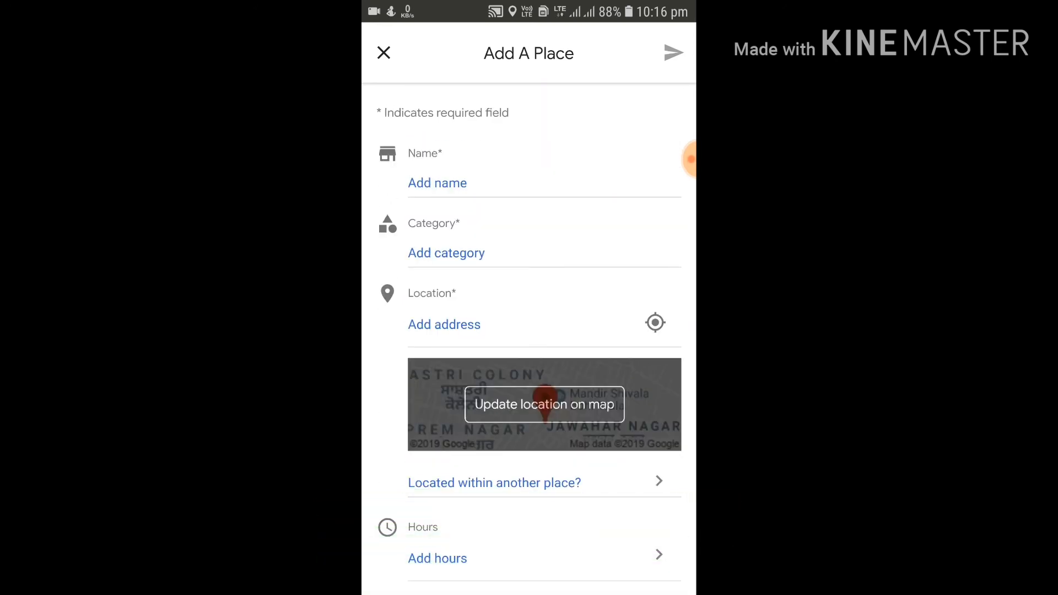
scroll("down", 3)
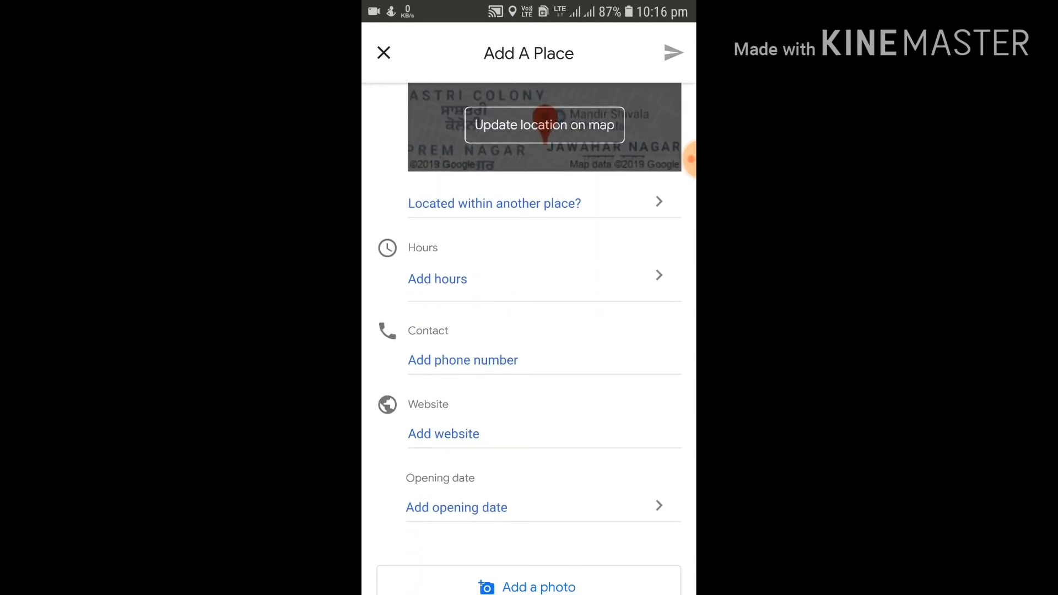
scroll("down", 3)
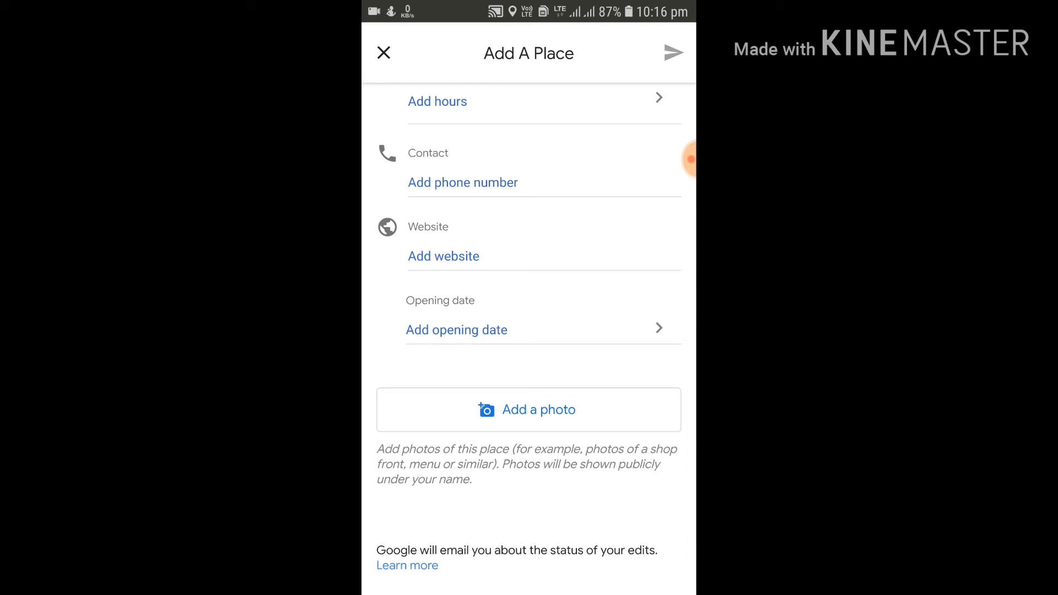
scroll("up", 3)
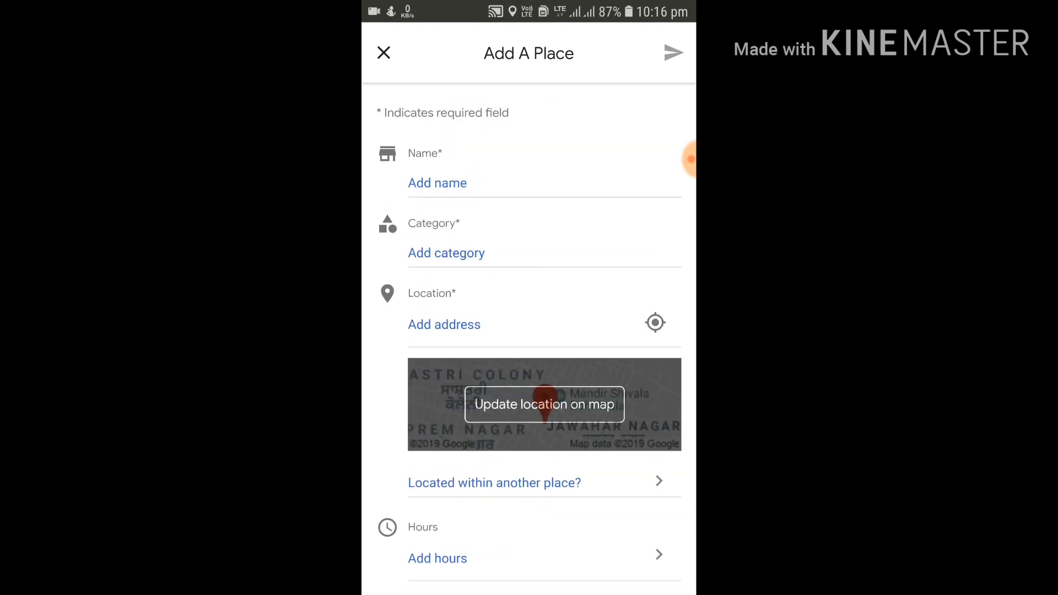